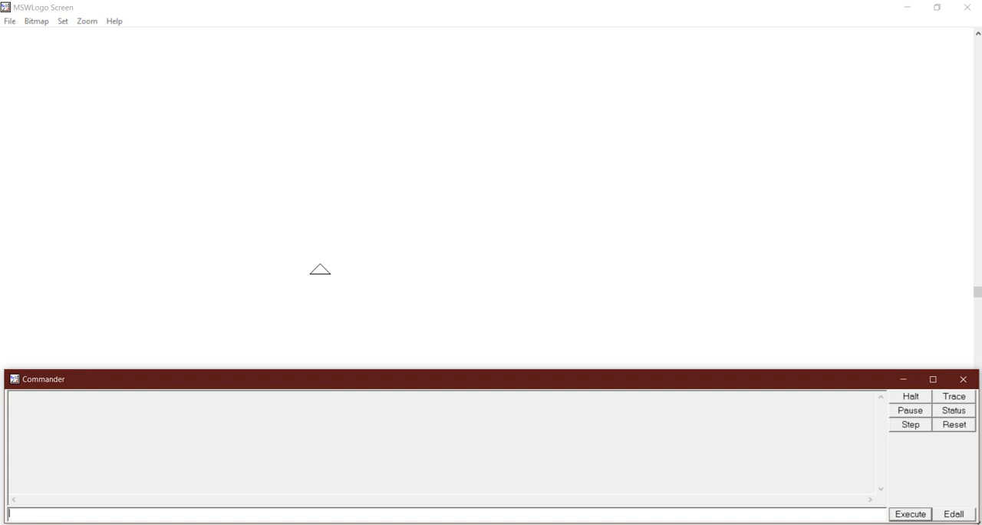
# Run rt 35 then fd 200 to draw the A's long left leg up to the apex.
pyautogui.write('rt 35')
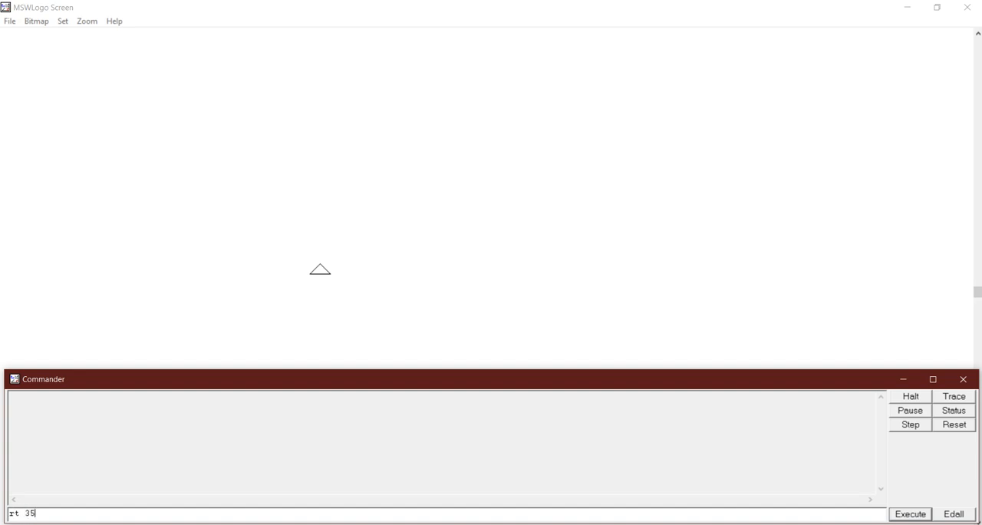
pyautogui.click(910, 512)
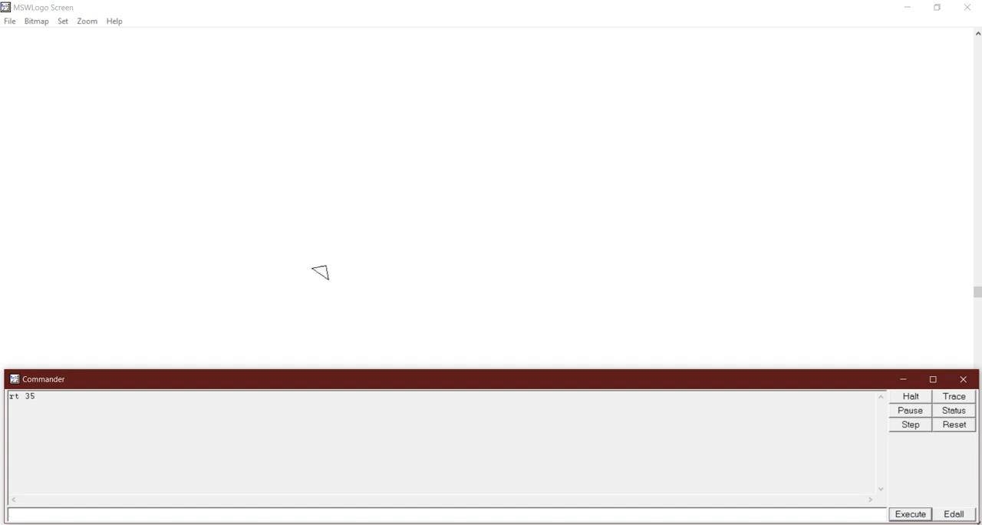
pyautogui.write('fd')
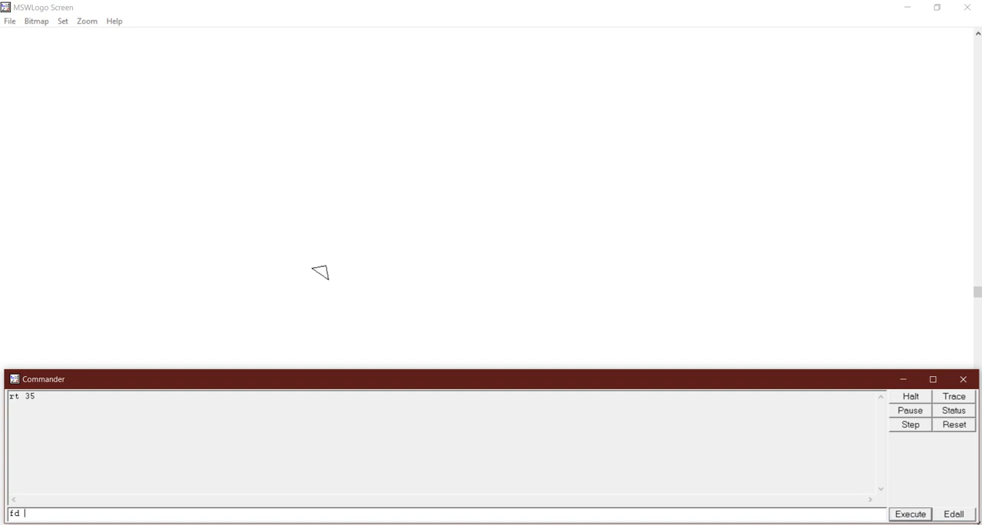
pyautogui.click(910, 512)
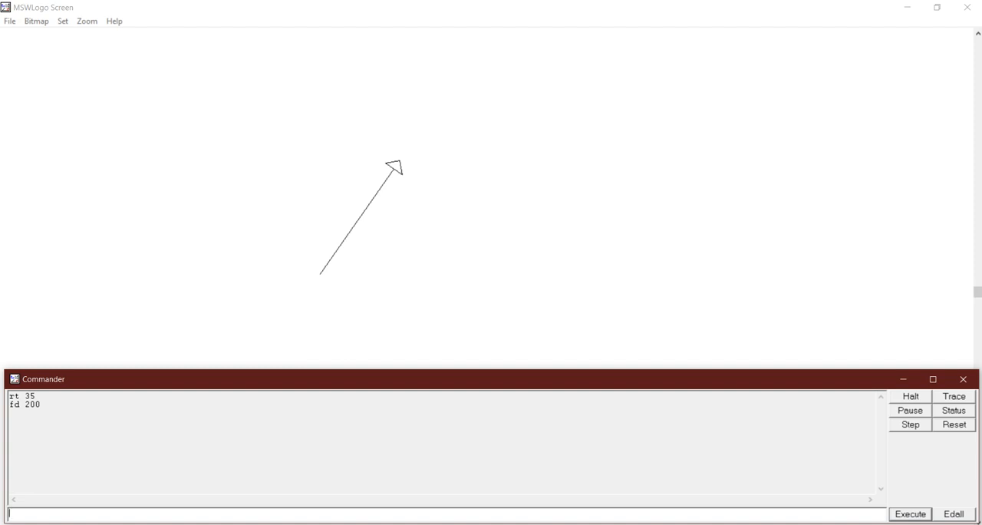
# Run rt 110, fd 200 for the right leg, then bk 120 to move partway back up it.
pyautogui.write('rt 11')
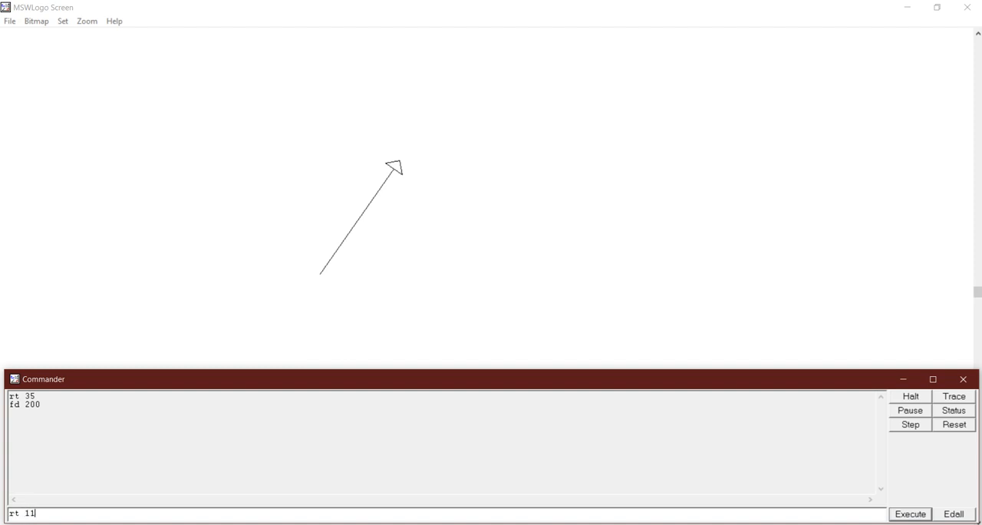
pyautogui.click(910, 513)
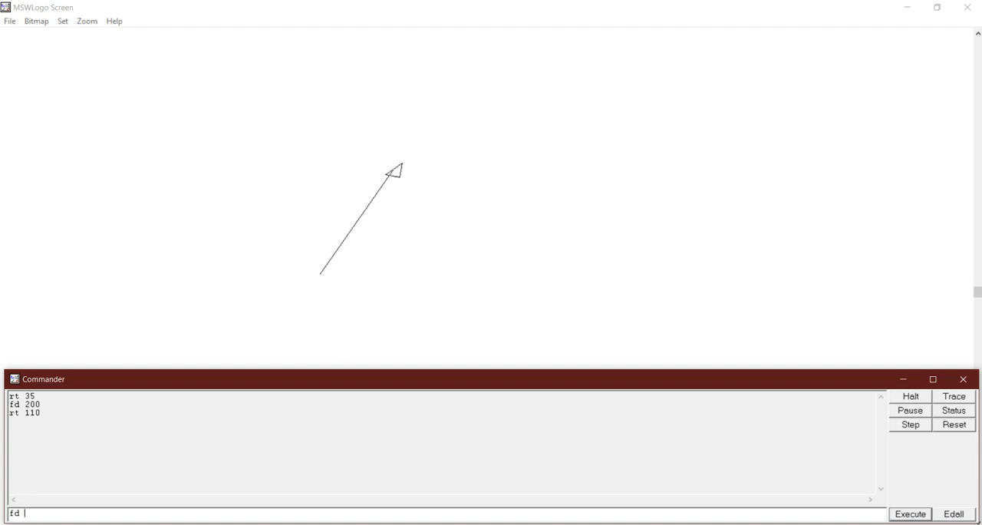
pyautogui.click(910, 512)
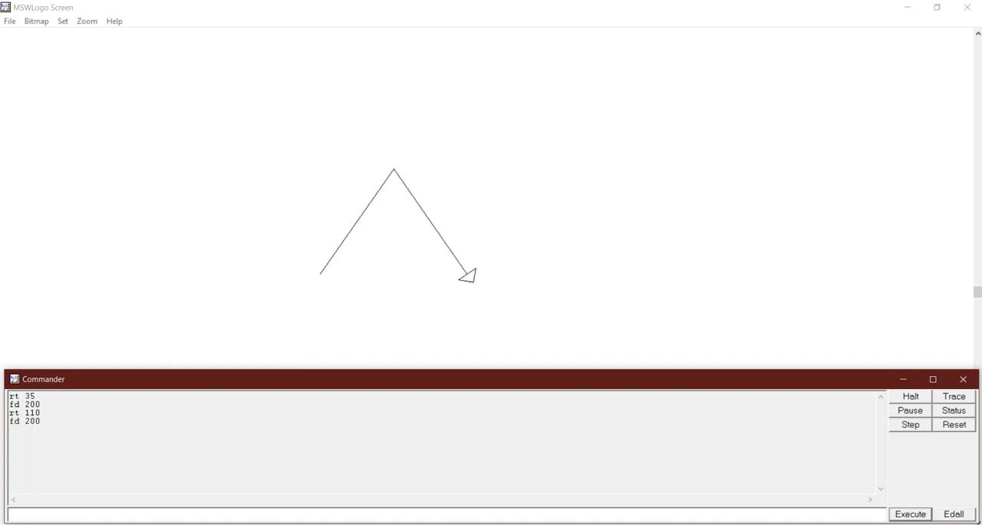
pyautogui.write('bk')
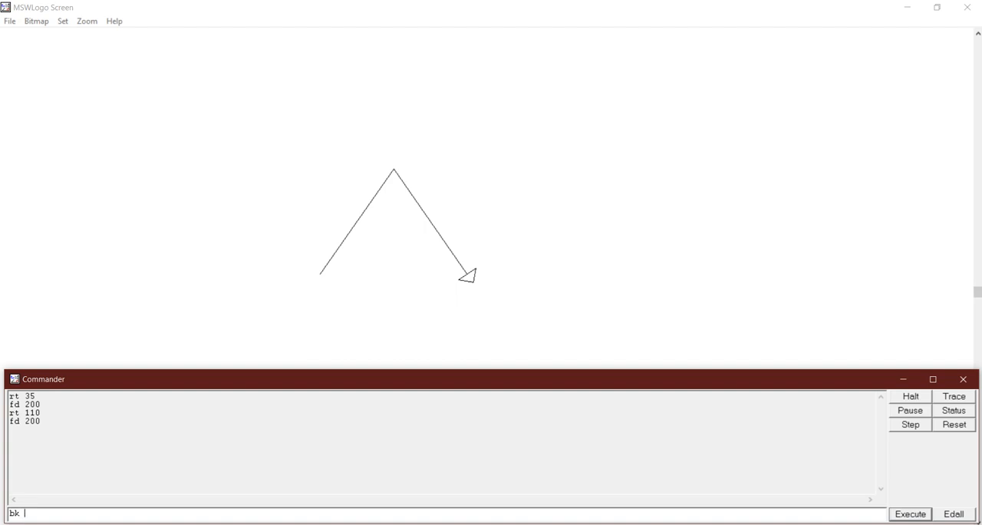
pyautogui.write('120')
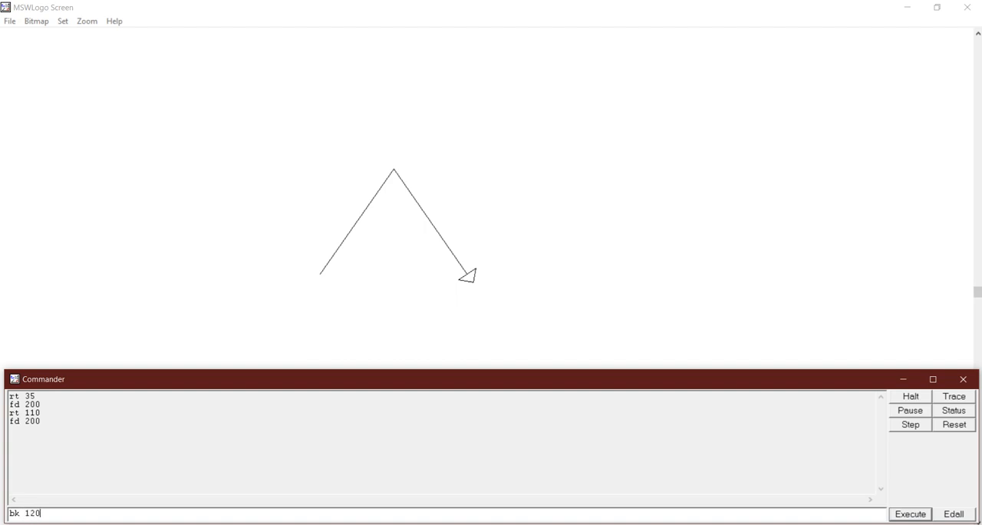
pyautogui.click(910, 513)
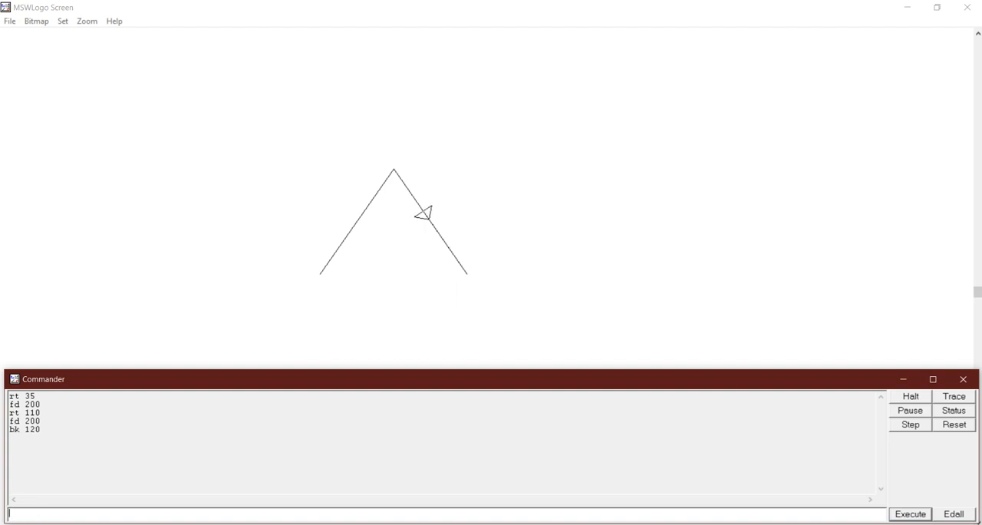
# Run rt 125 then fd 91.772 to draw the crossbar joining the two legs.
pyautogui.write('rt')
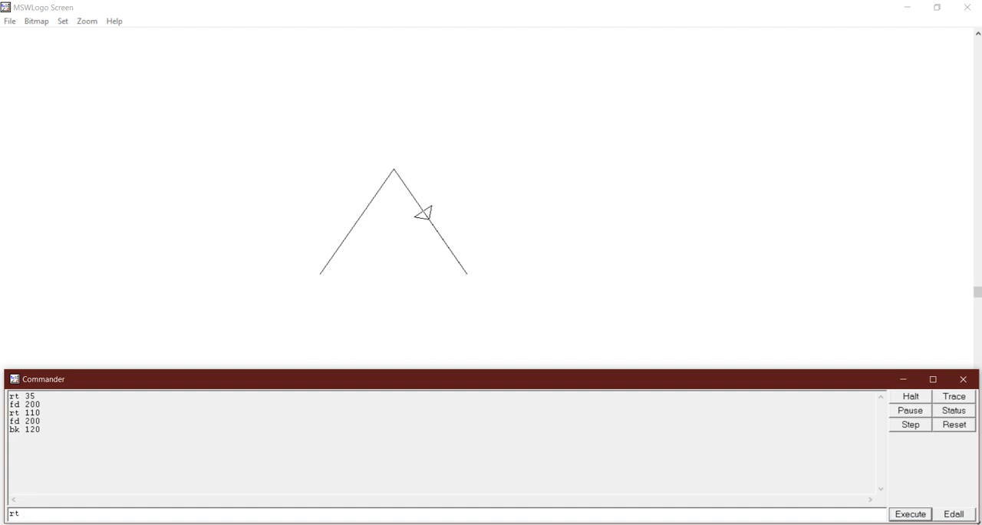
pyautogui.click(908, 512)
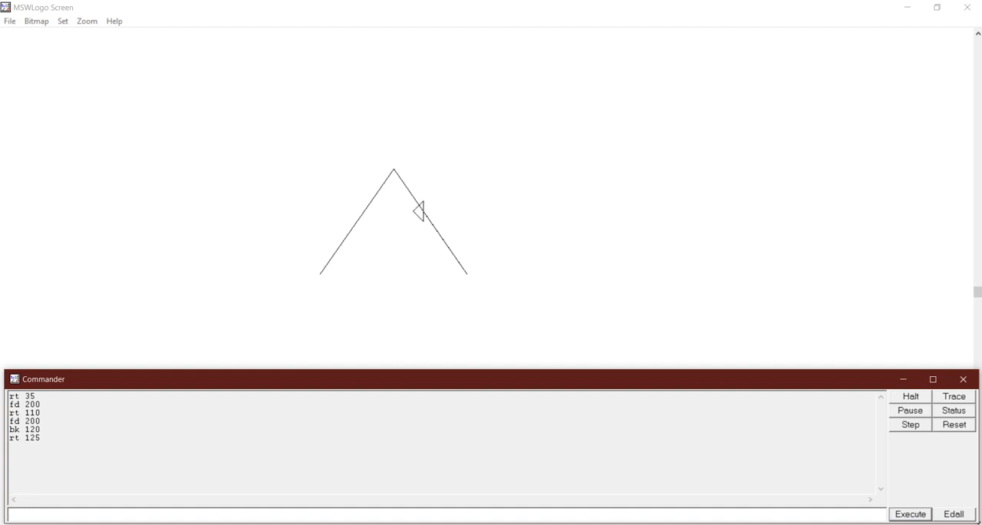
pyautogui.write('fd')
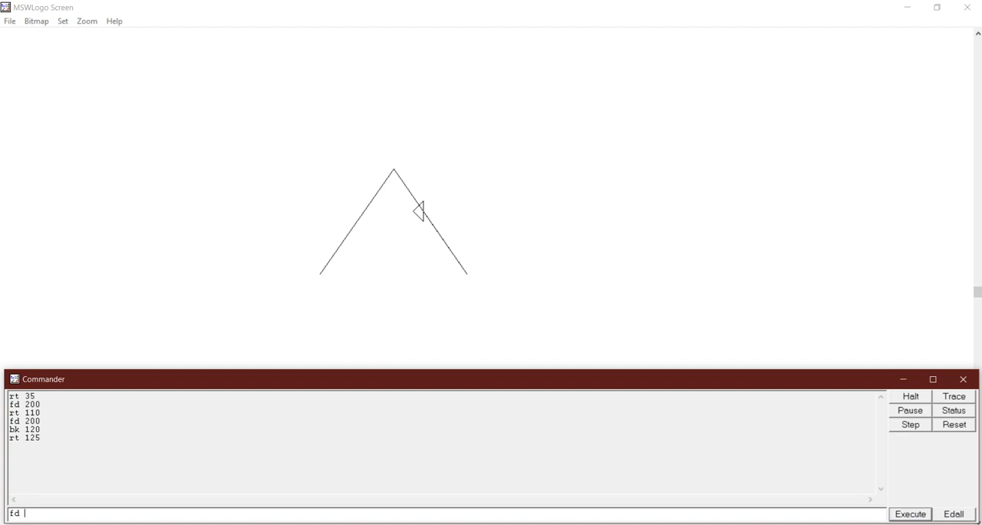
pyautogui.write('91.')
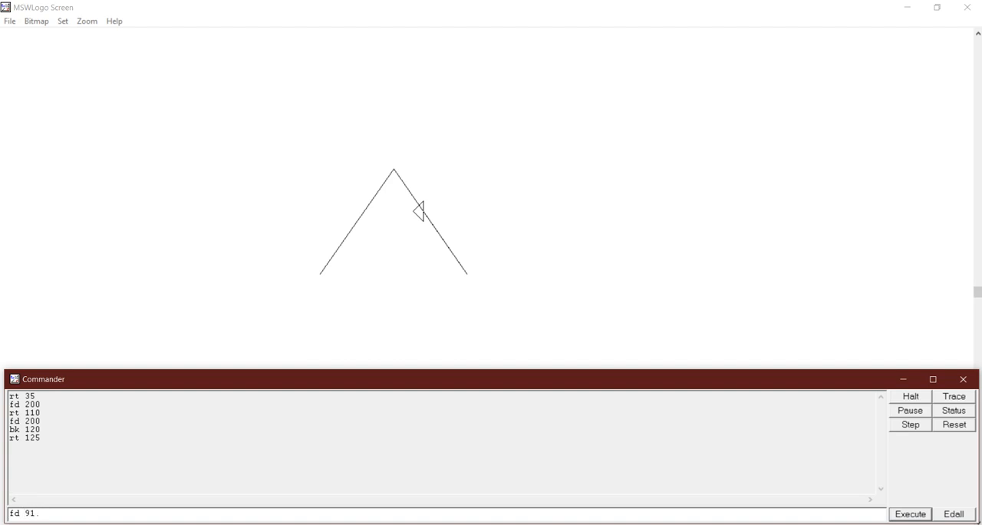
pyautogui.write('772')
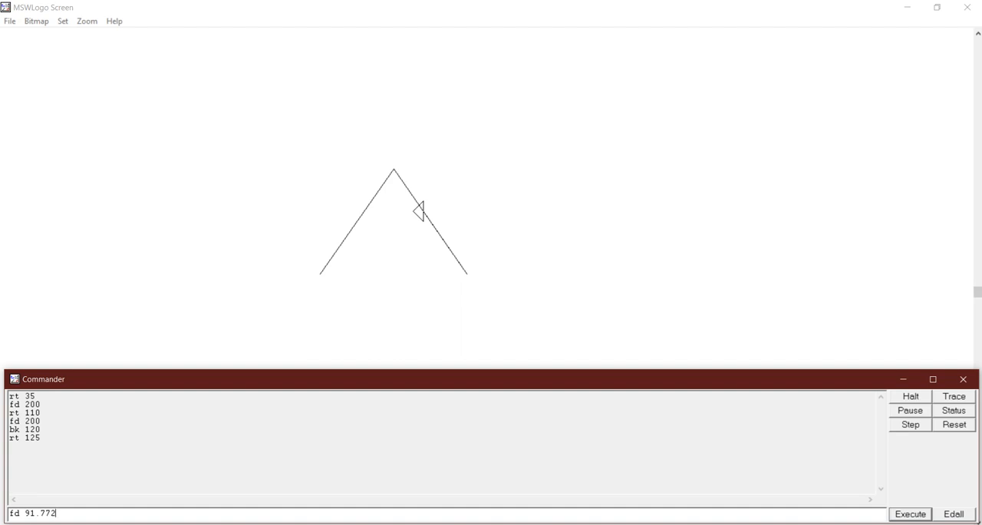
pyautogui.click(910, 513)
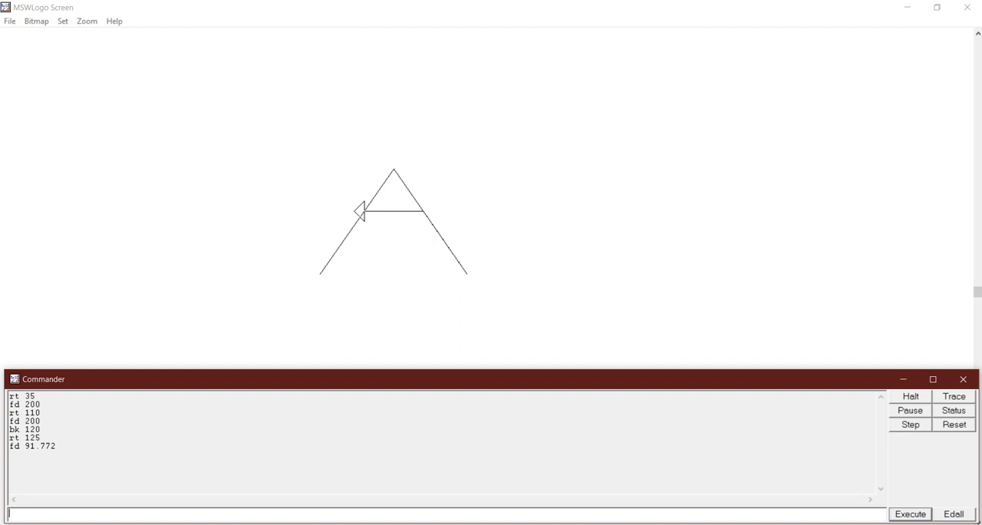
# Run ht so only the finished letter A remains on the canvas.
pyautogui.write('ht')
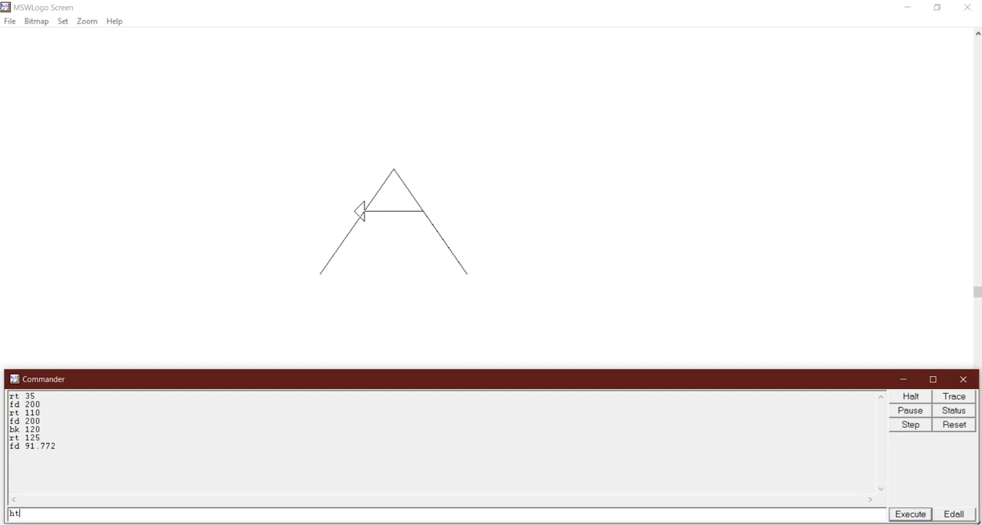
pyautogui.click(910, 512)
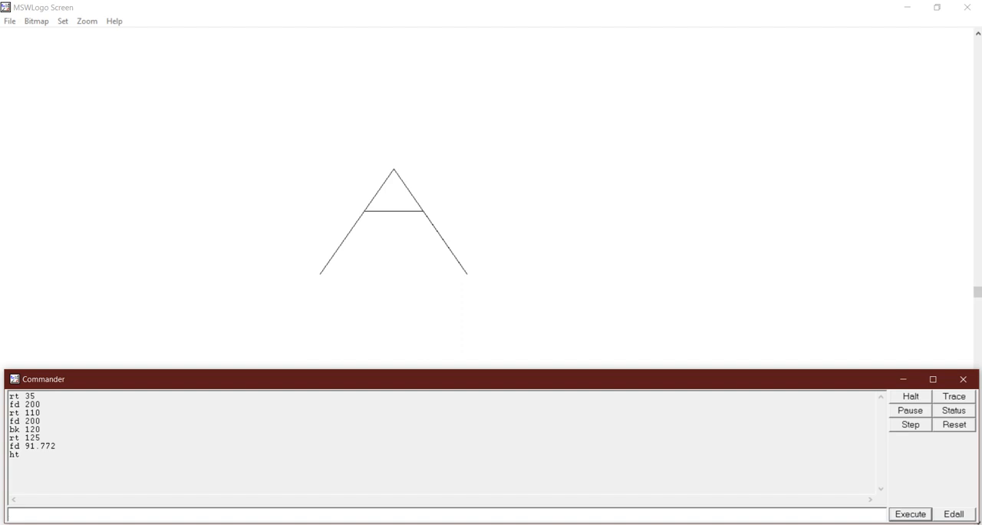